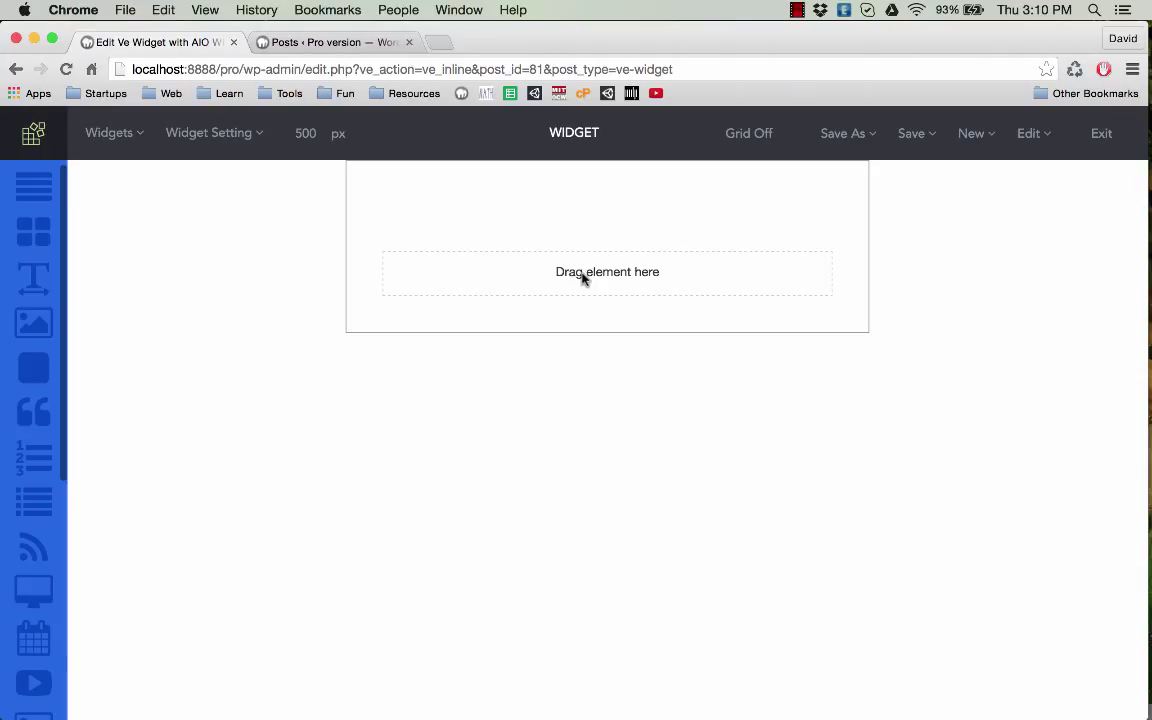
mouse_move(258, 320)
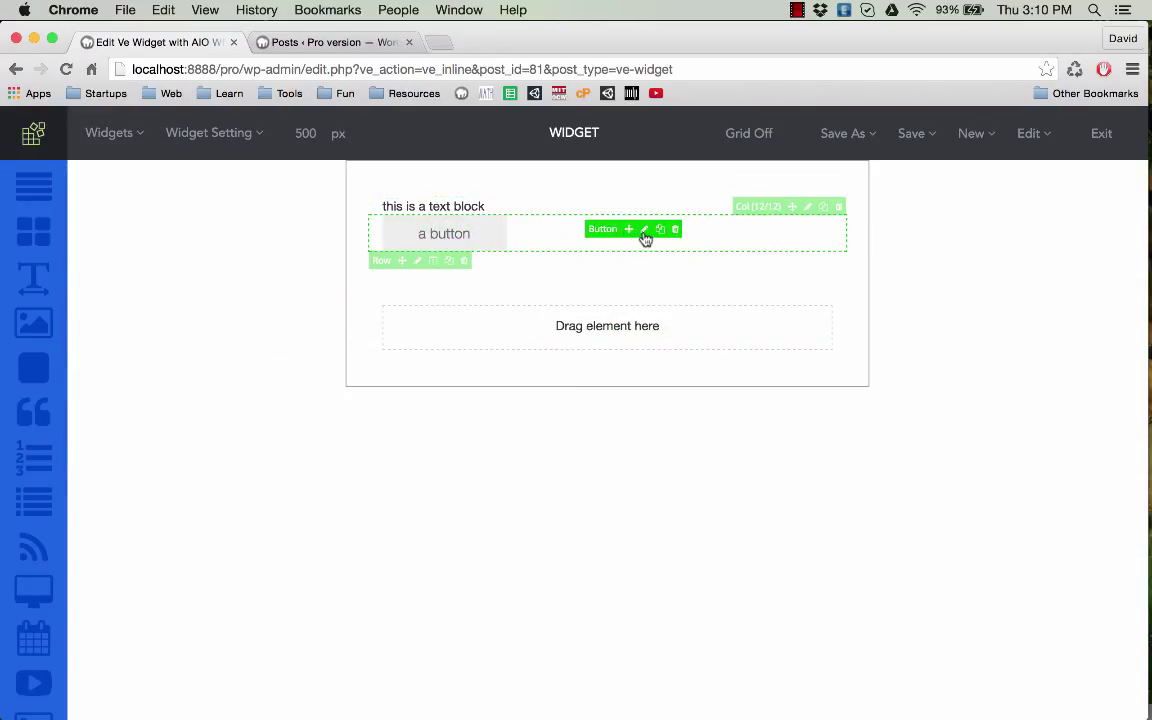
mouse_move(574, 252)
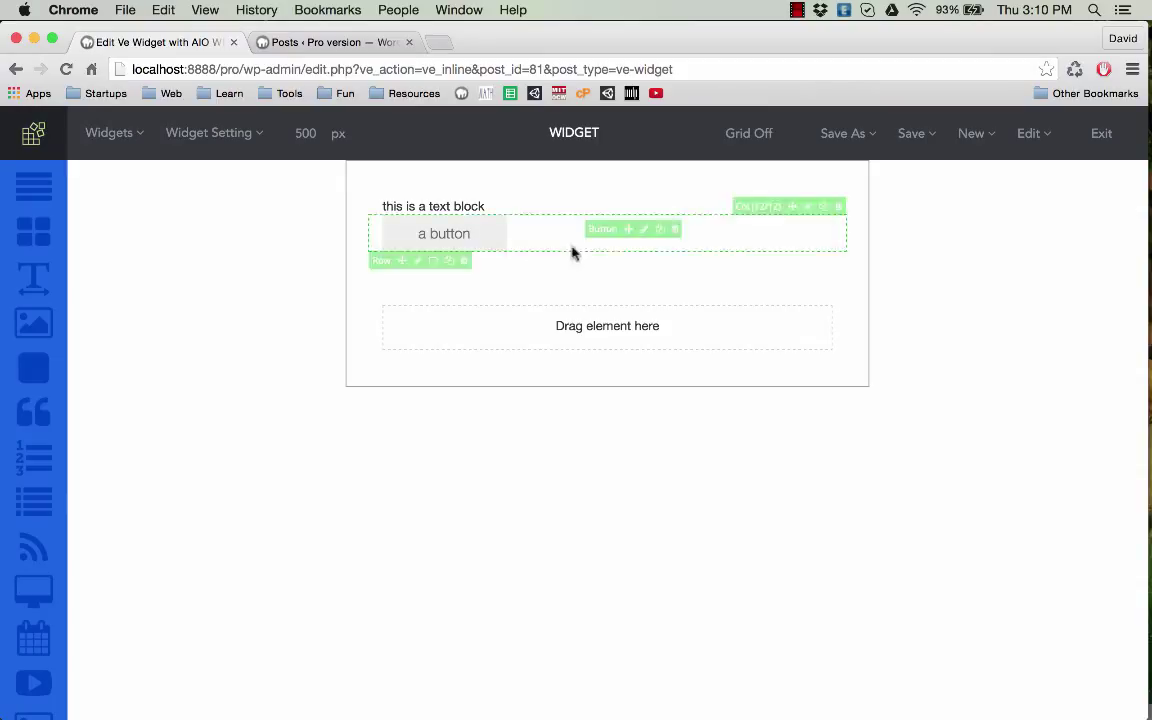
mouse_move(524, 288)
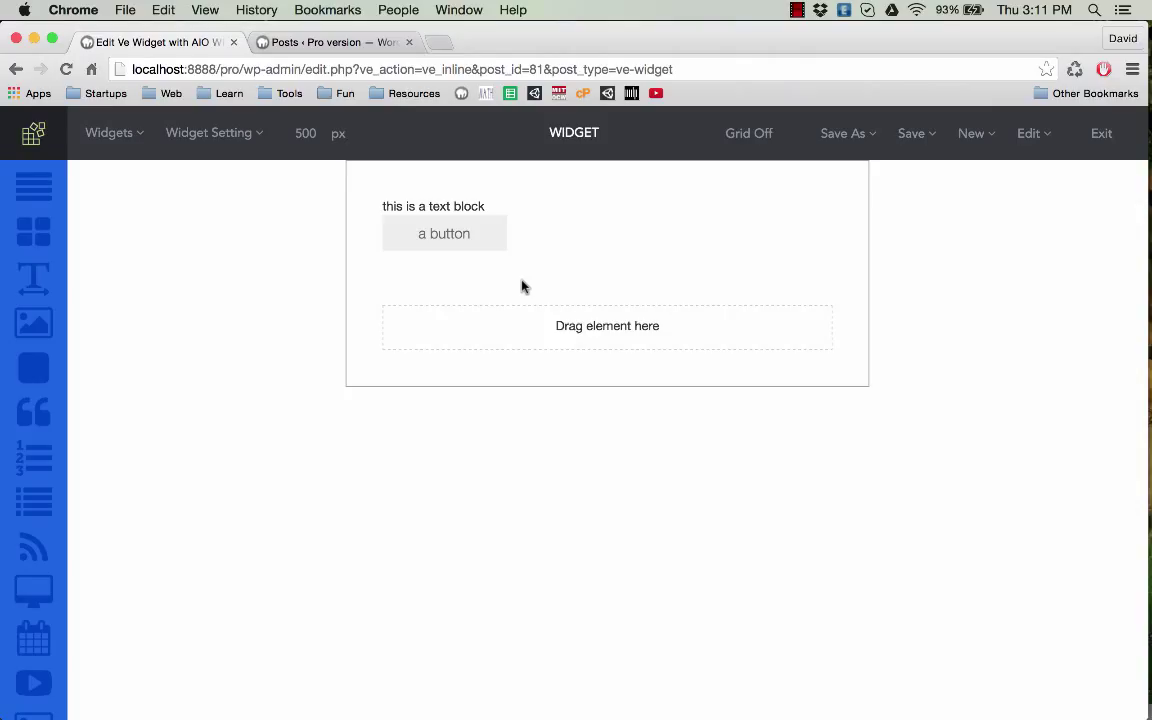
Step: Title the widget 'game widget' in the Widget Setting form
click(208, 132)
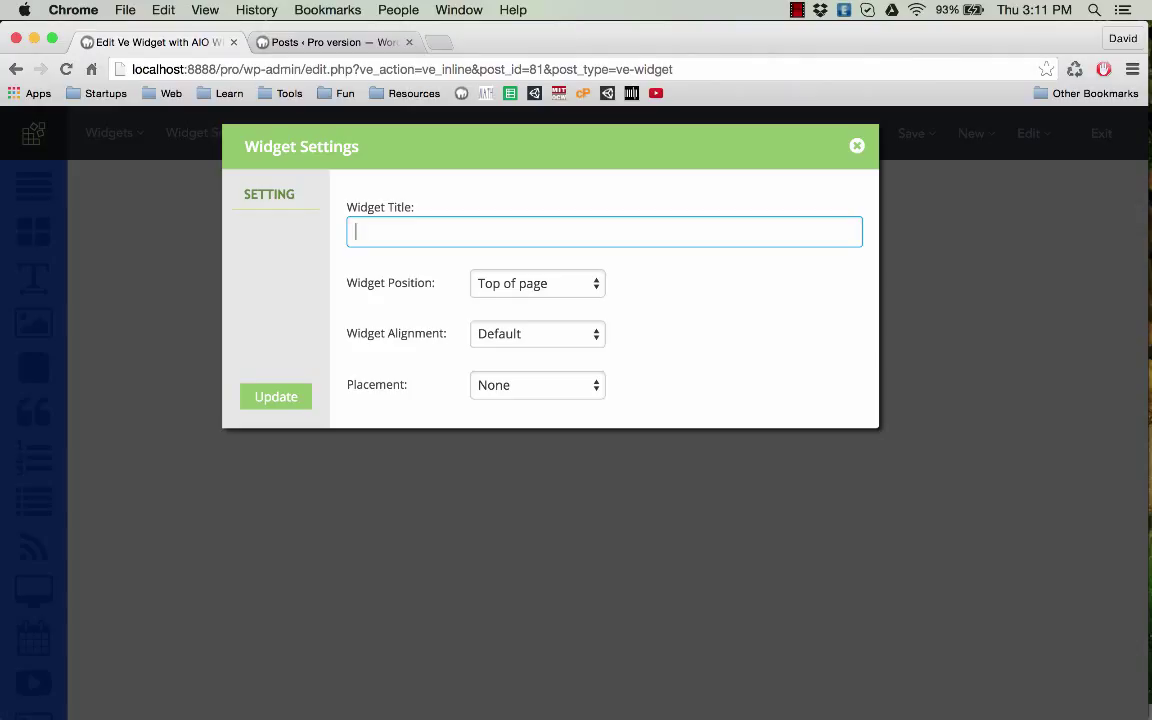
text(game)
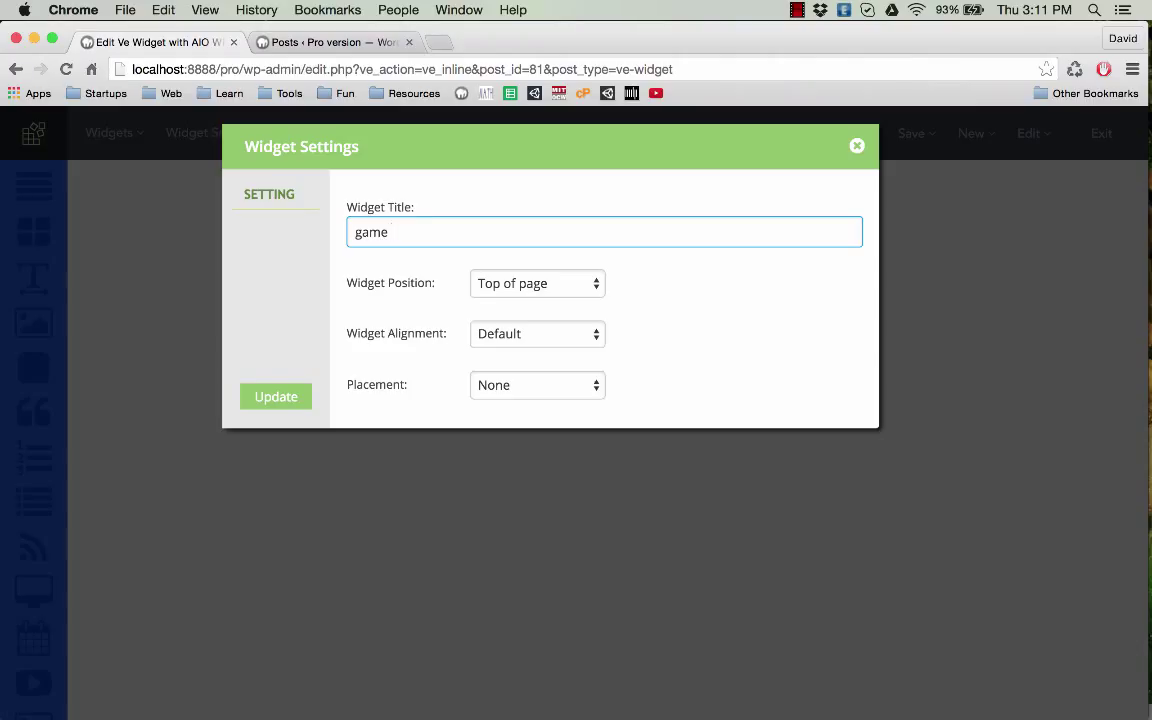
text(widget)
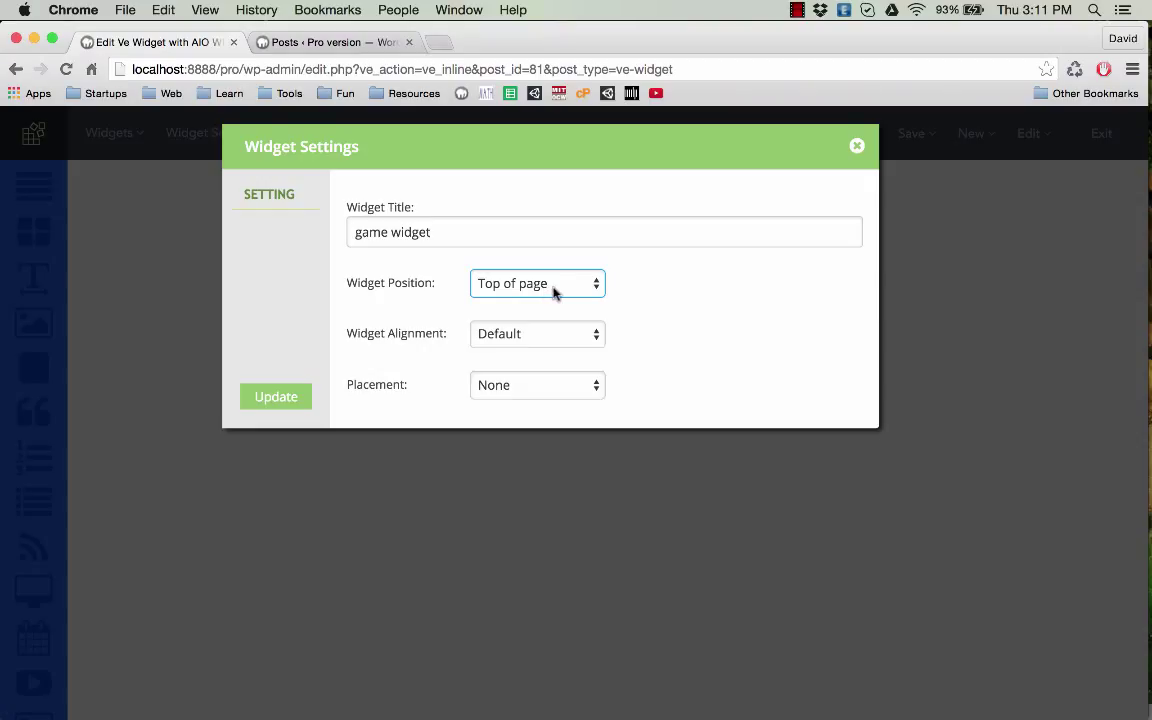
Step: Set Widget Position to Bottom and Widget Alignment to Center
click(536, 284)
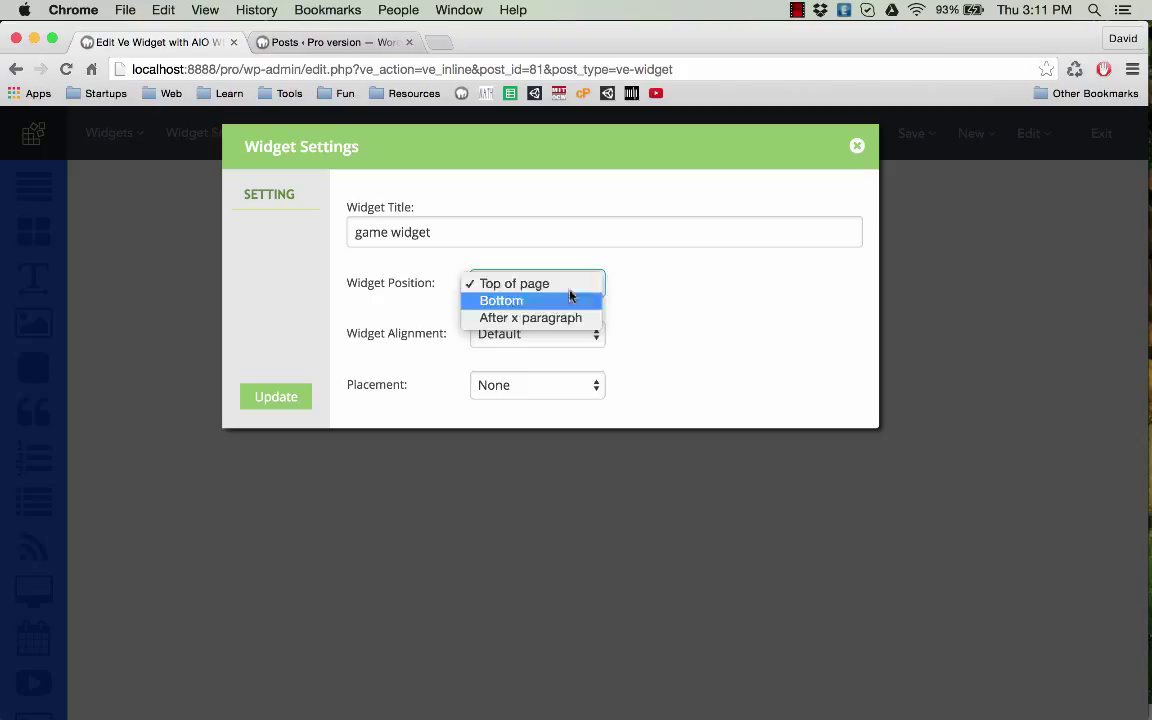
mouse_move(520, 288)
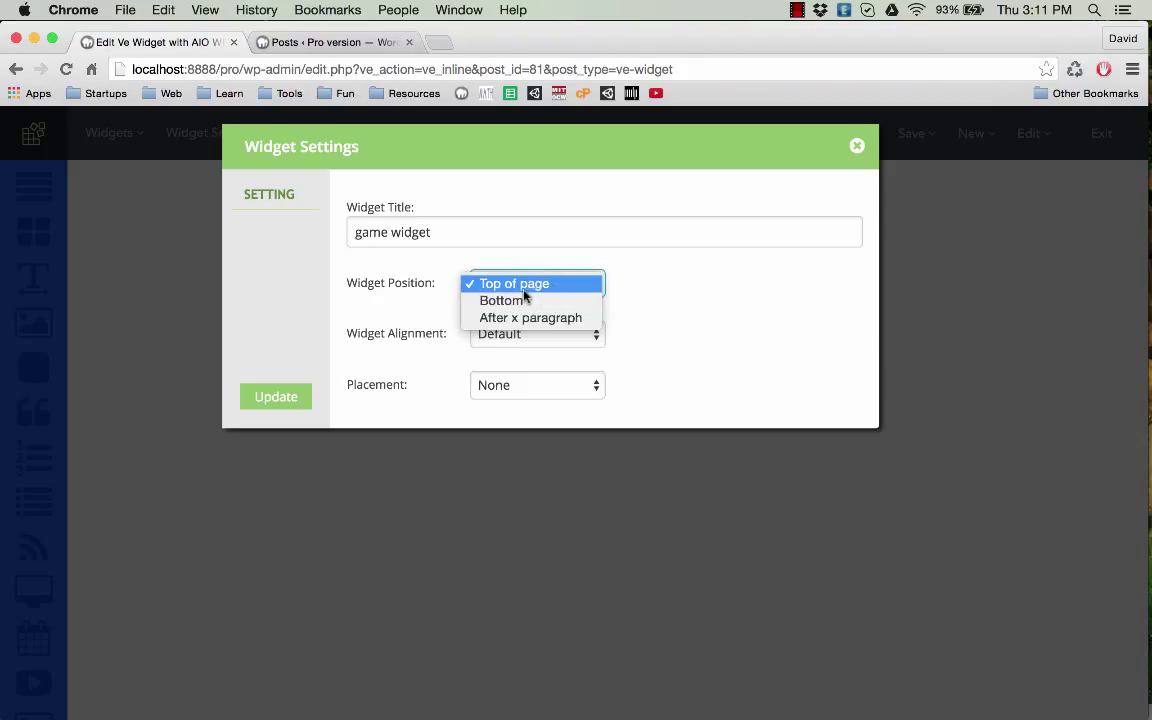
mouse_move(530, 300)
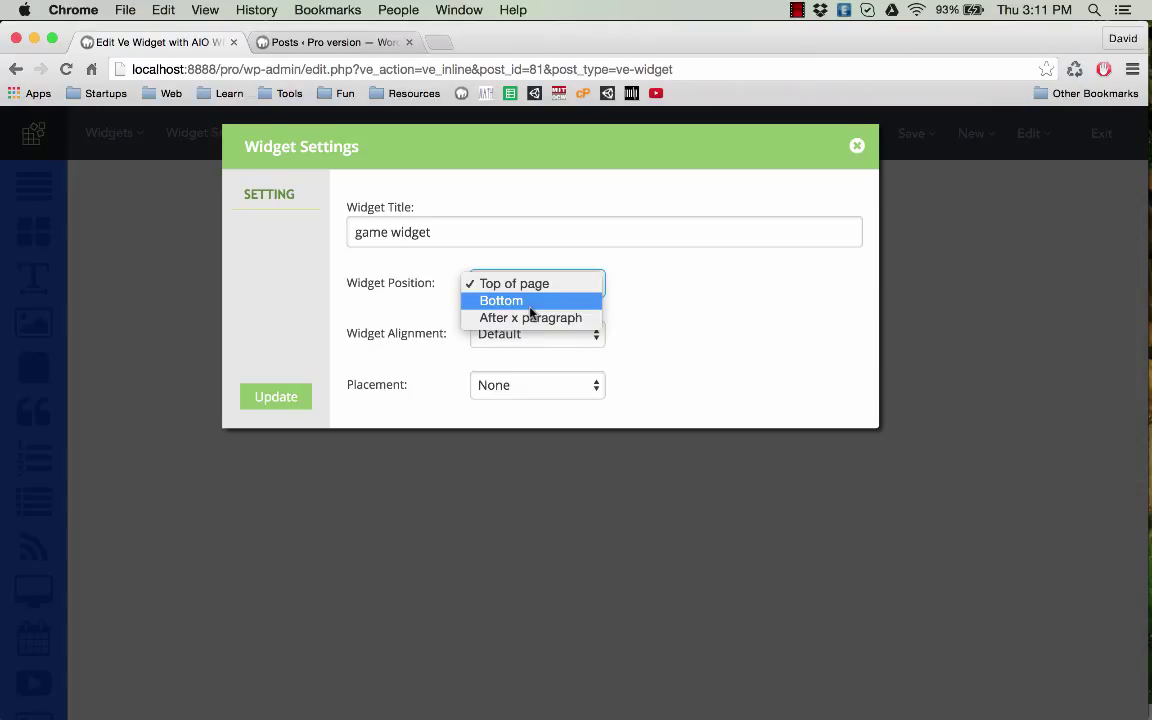
click(500, 300)
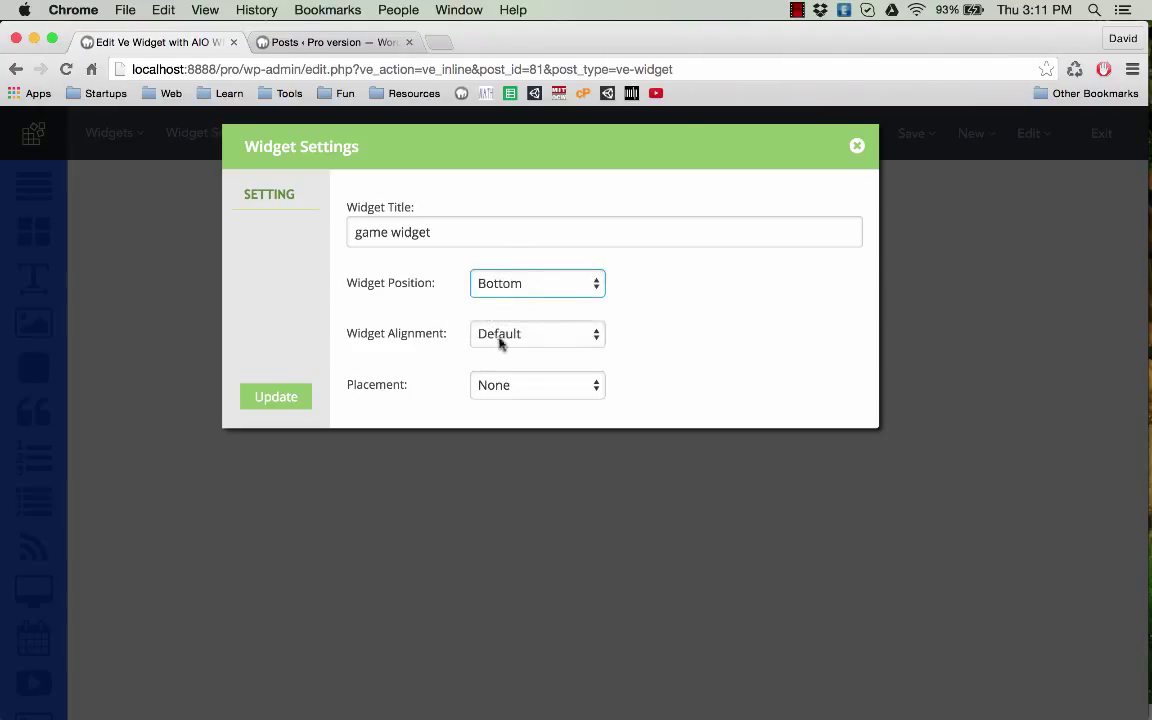
click(536, 332)
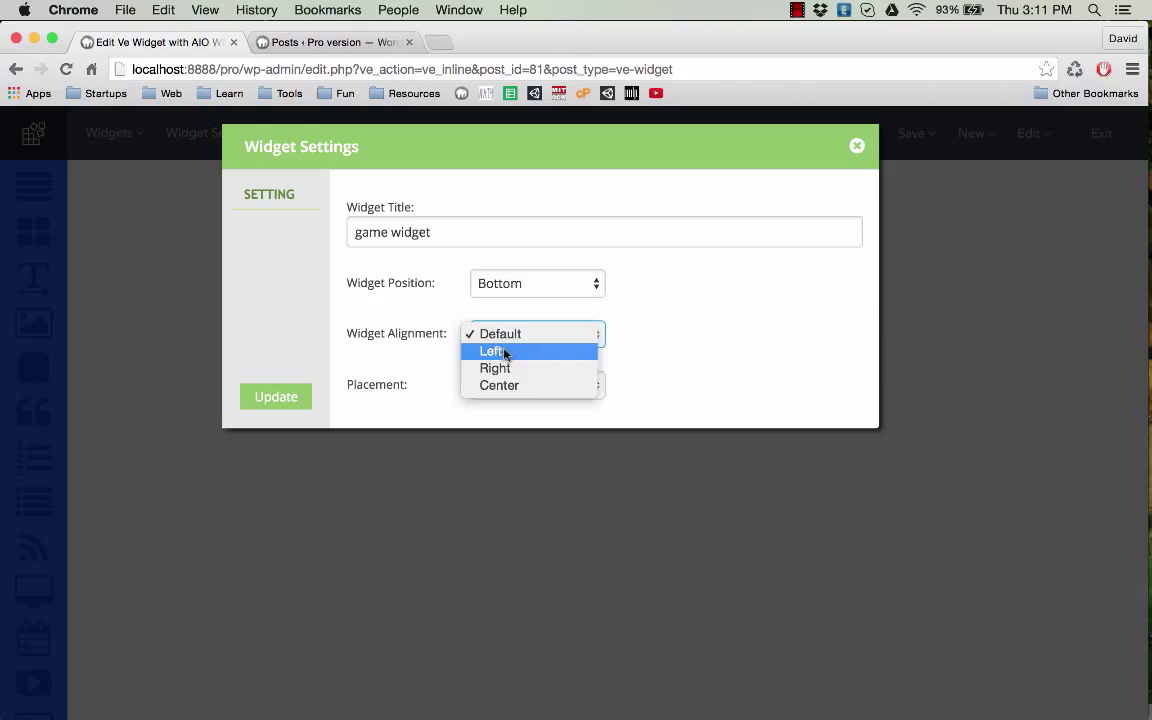
mouse_move(520, 334)
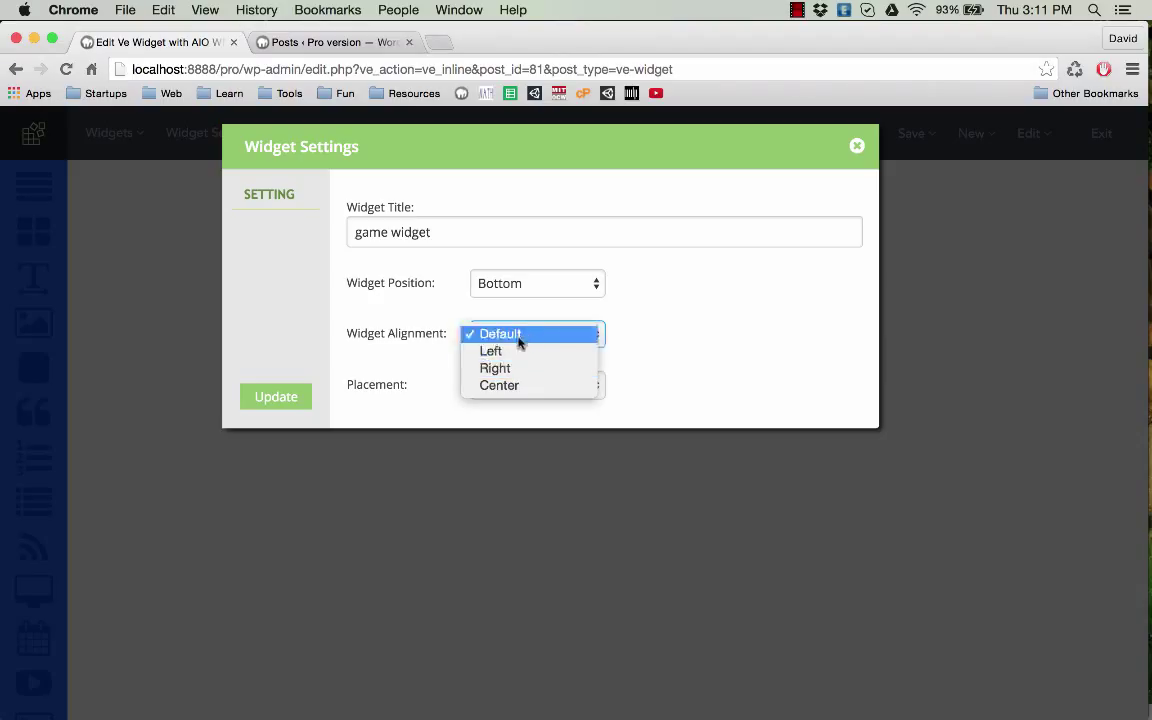
mouse_move(496, 368)
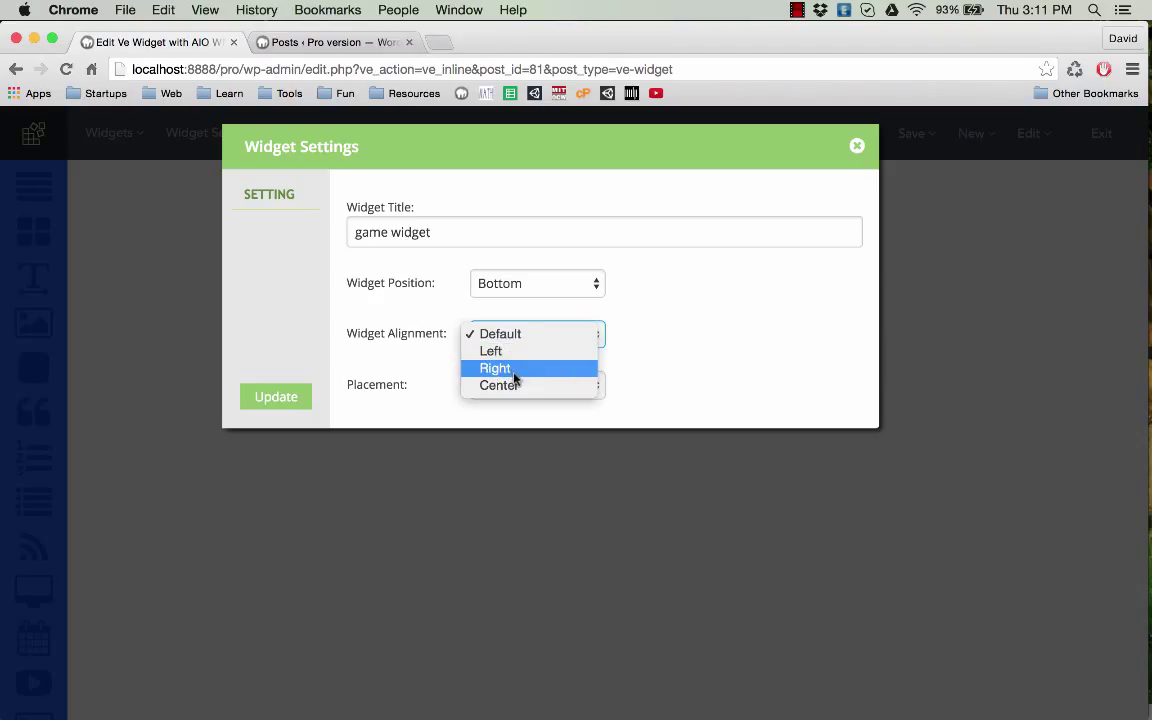
click(498, 384)
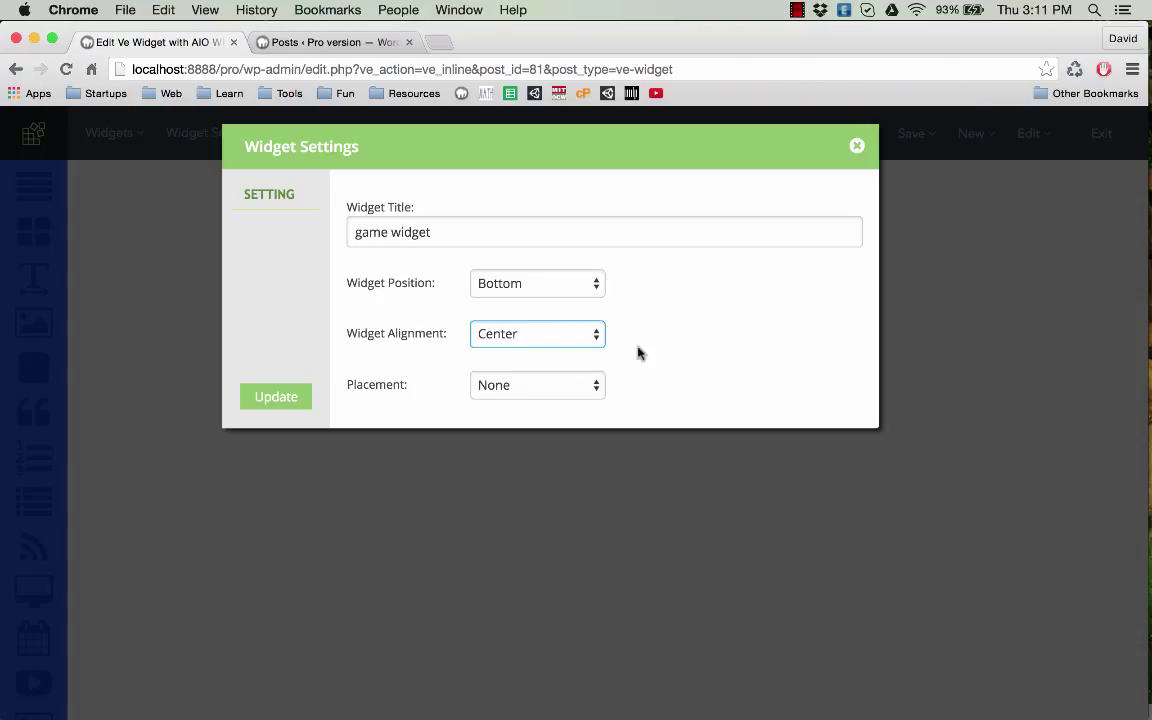
mouse_move(536, 400)
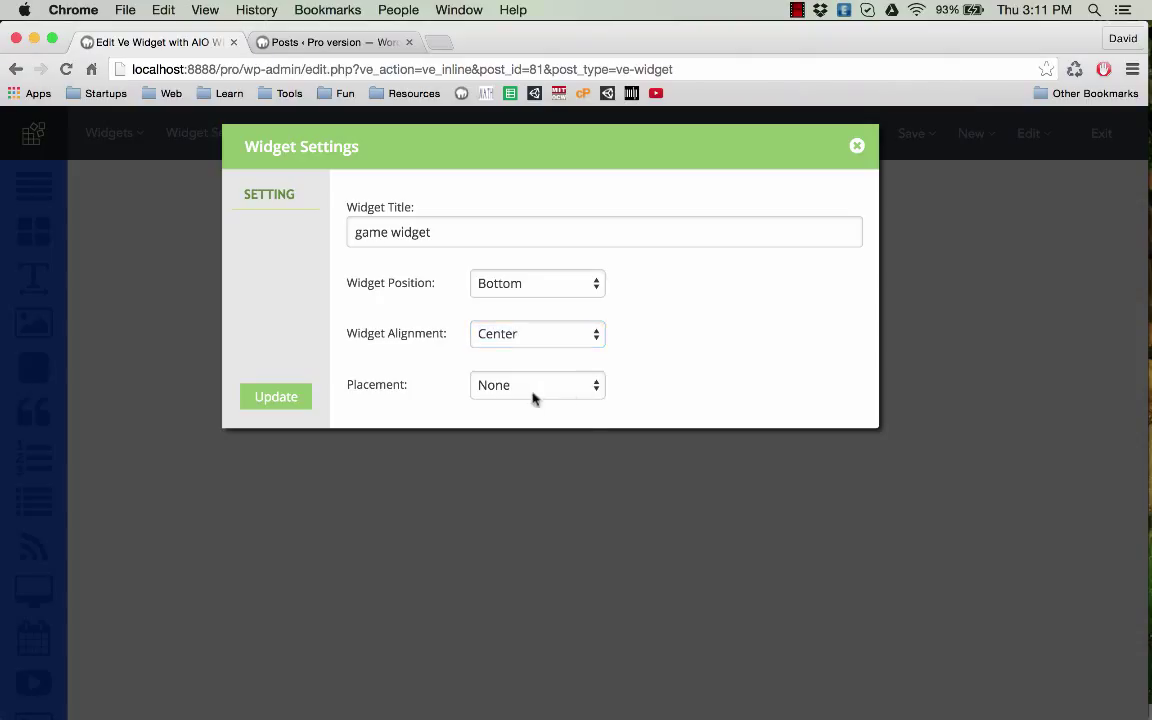
Step: Set Placement to By Category with the Gaming category chosen
click(536, 384)
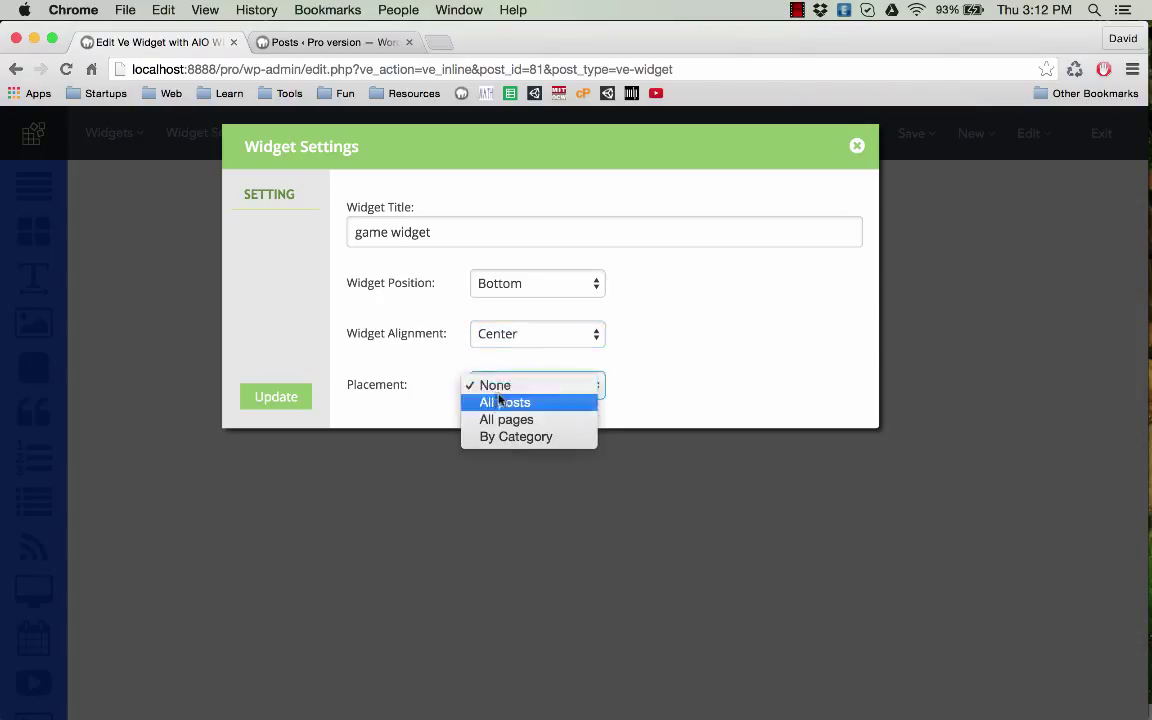
mouse_move(510, 384)
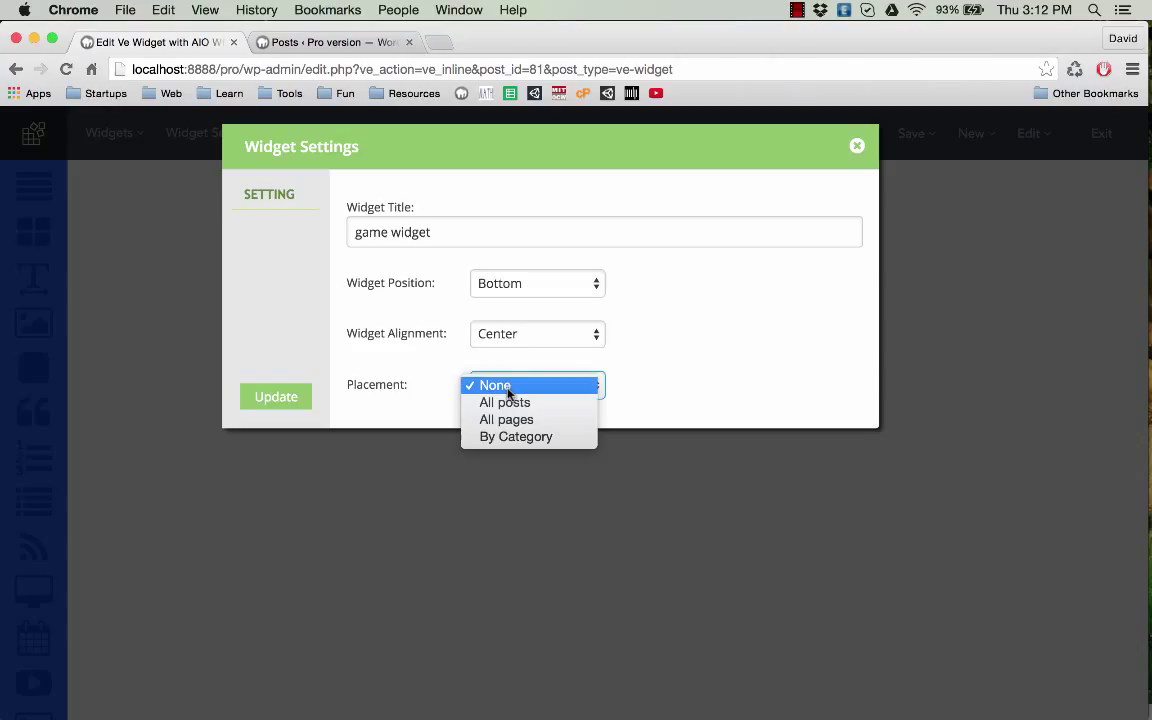
mouse_move(534, 444)
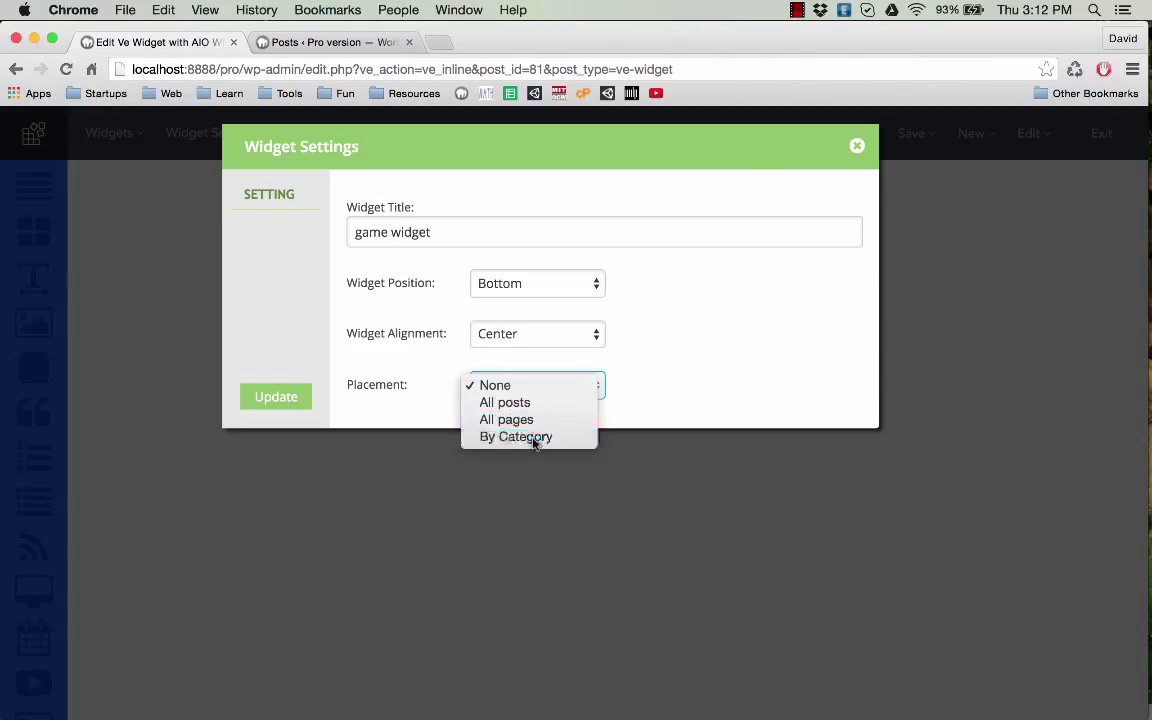
click(516, 436)
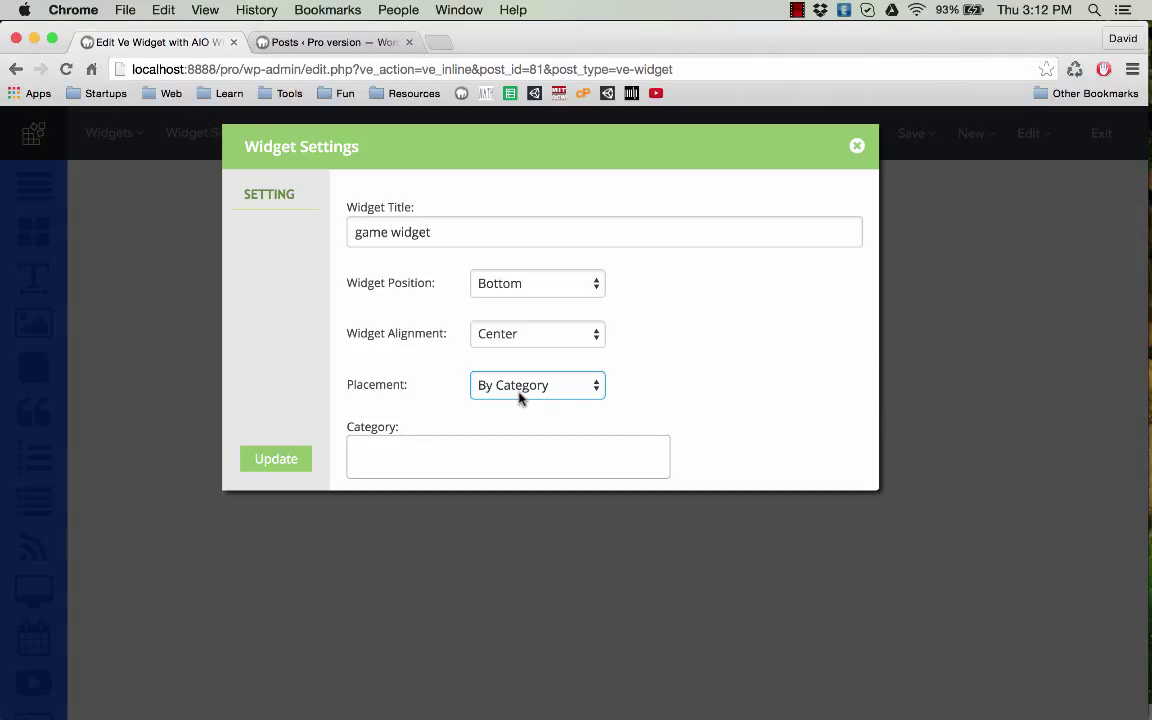
mouse_move(476, 432)
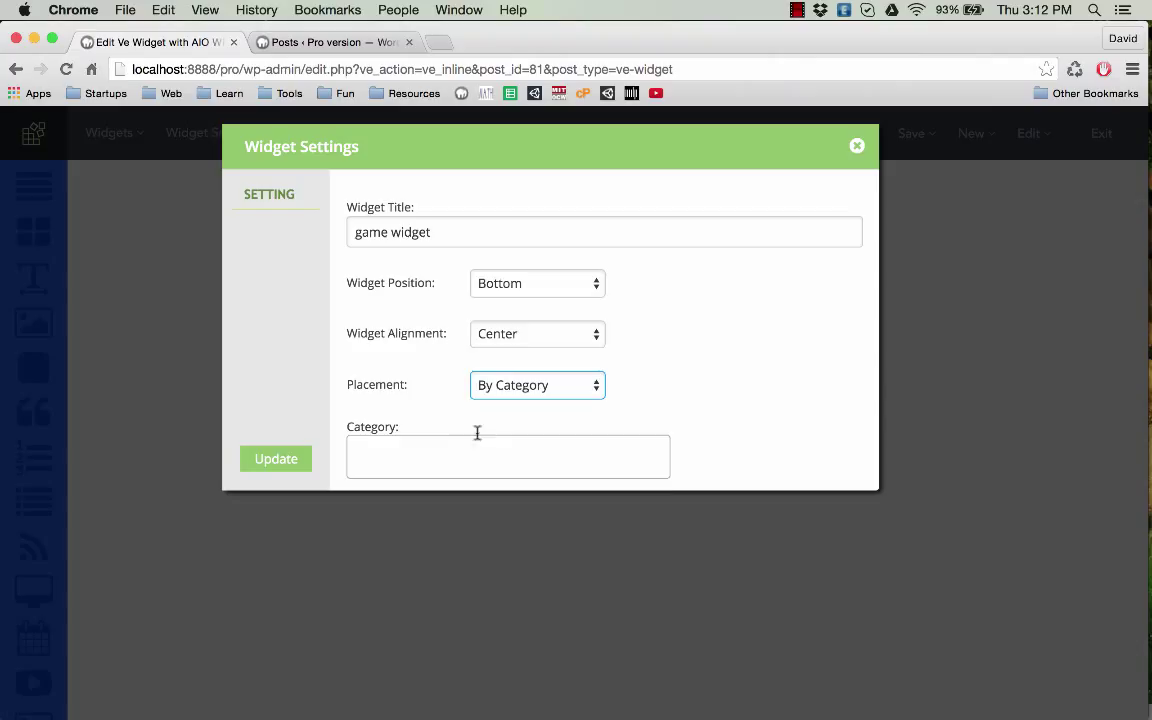
click(508, 456)
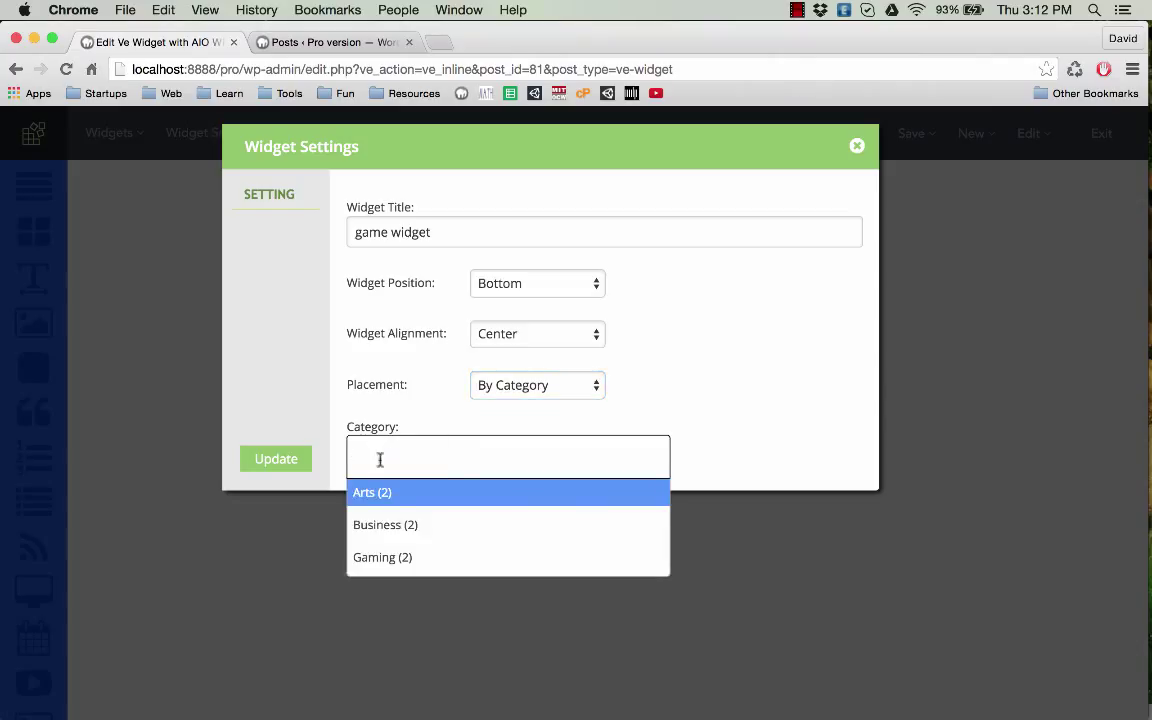
click(382, 556)
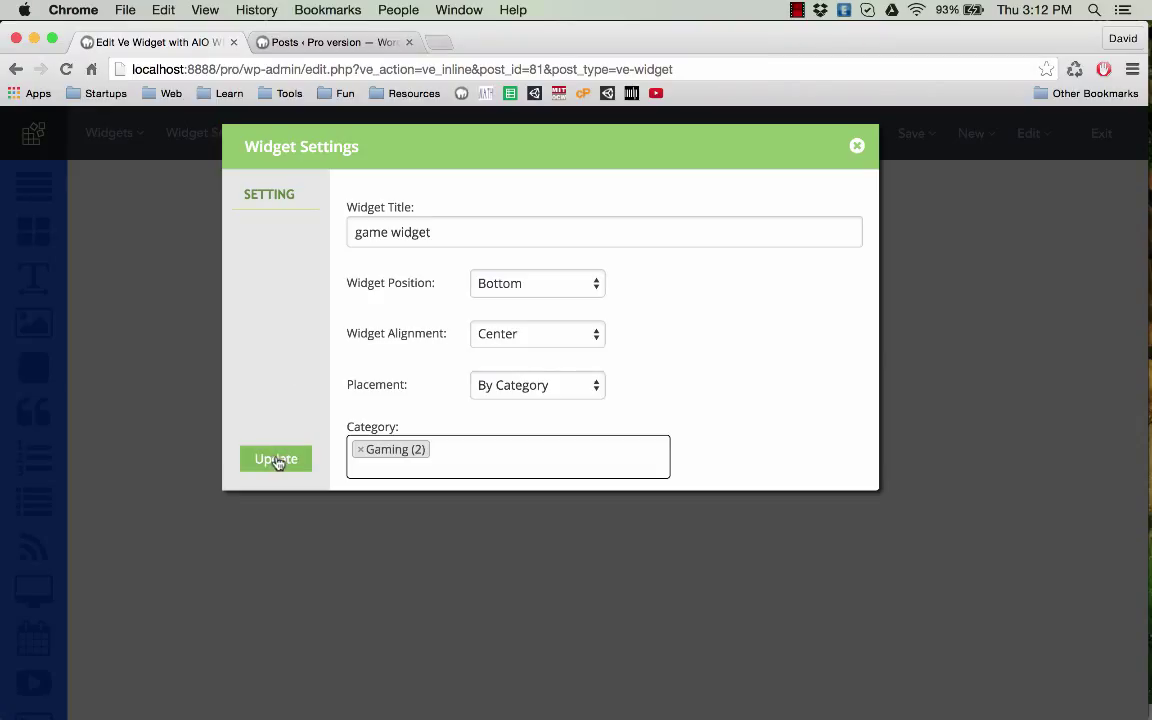
Step: Apply the settings with Update, publish the widget, and return to the Posts list
click(276, 458)
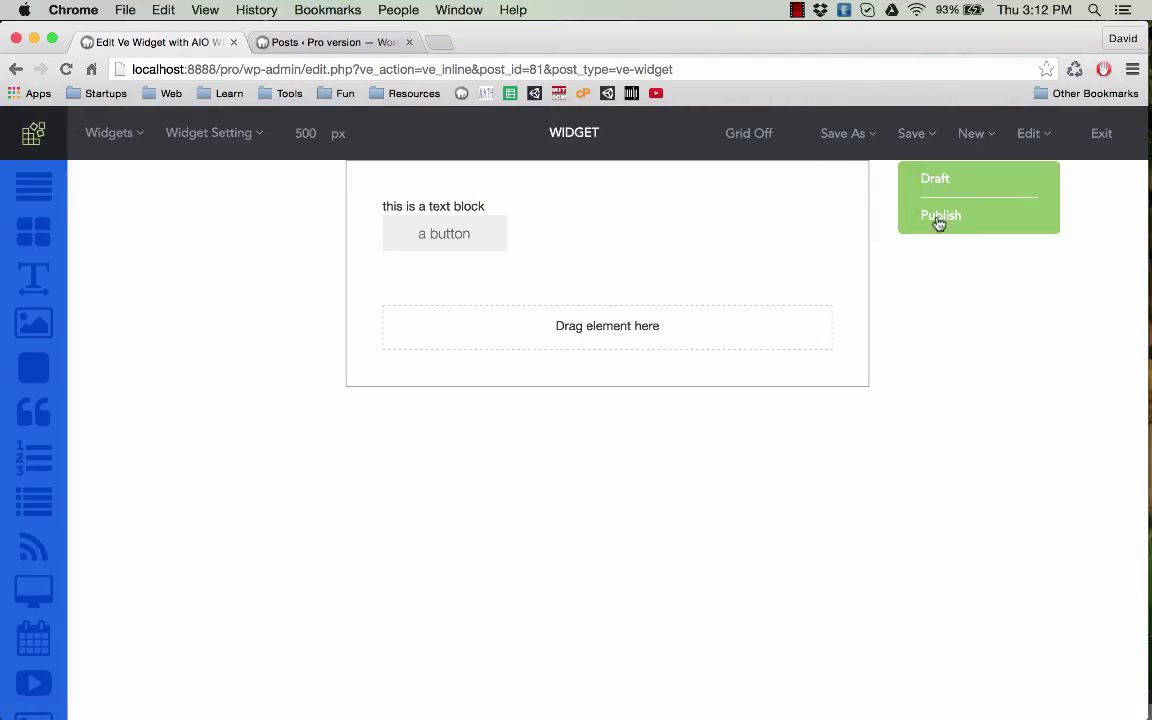
click(940, 216)
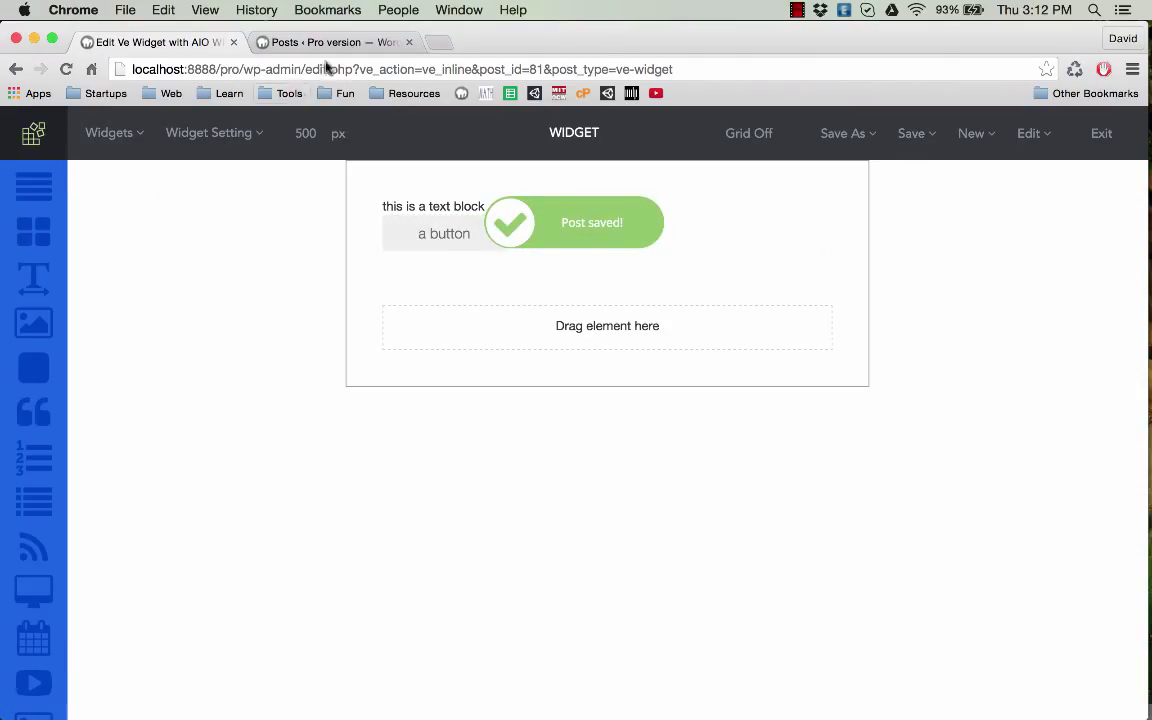
click(330, 42)
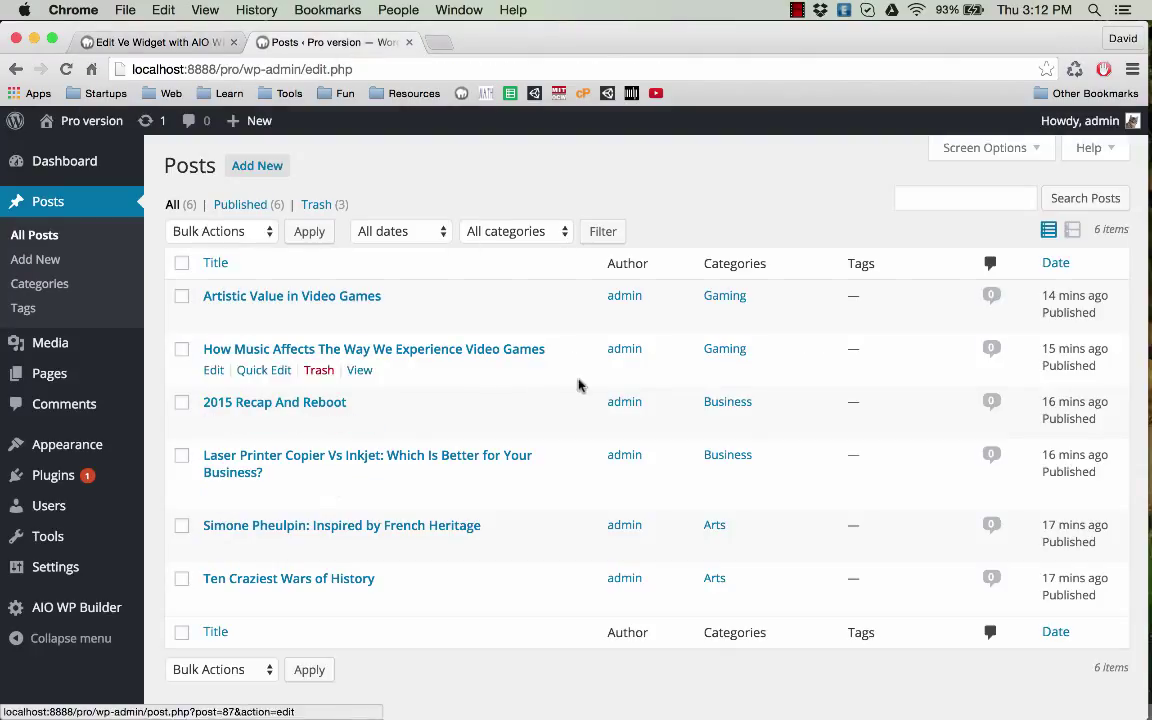
mouse_move(508, 300)
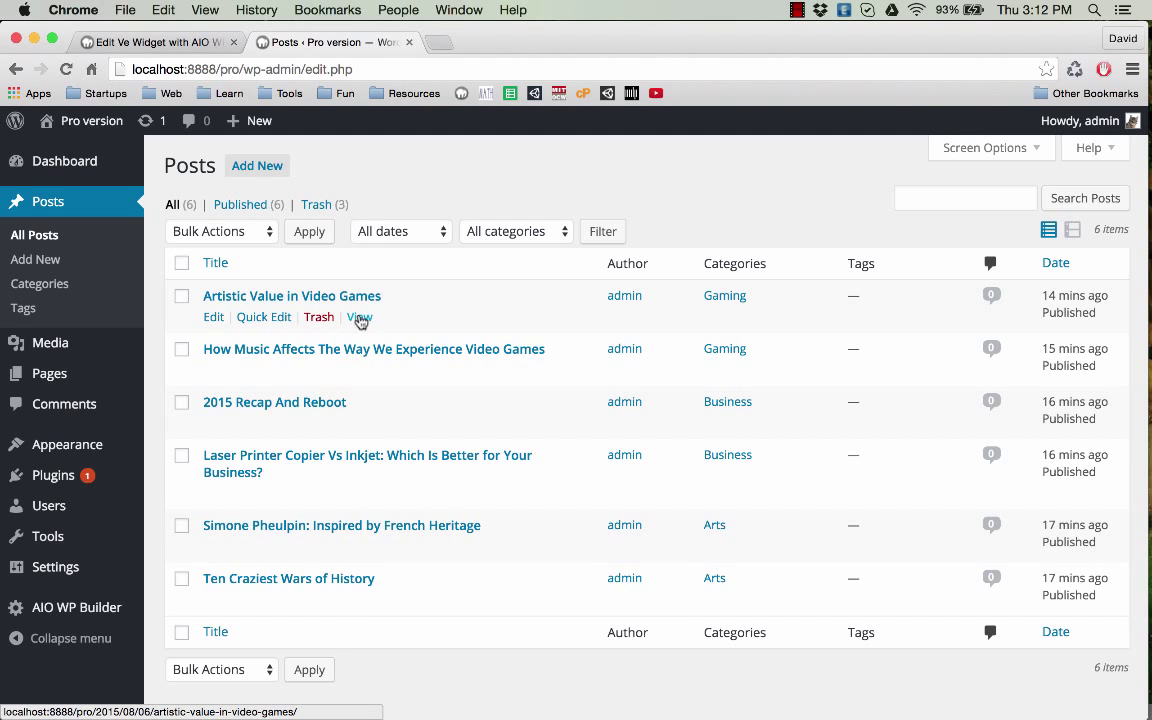
Step: View the post 'Artistic Value in Video Games' and scroll to the widget at its bottom
click(360, 316)
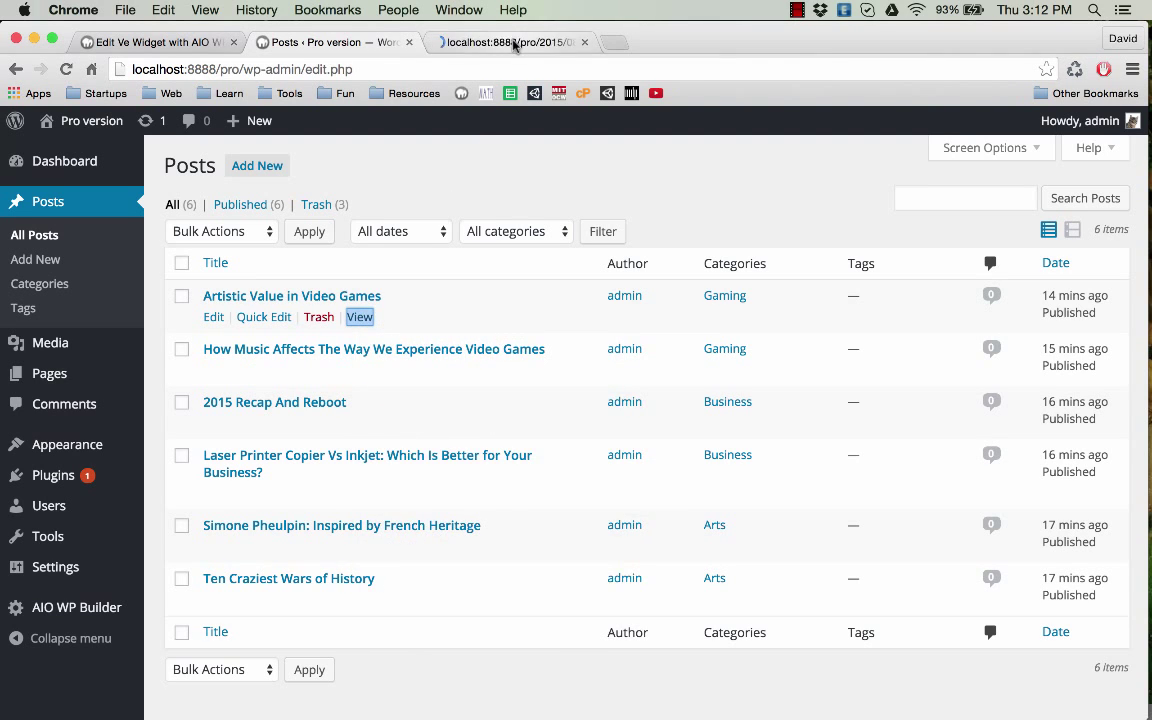
click(360, 316)
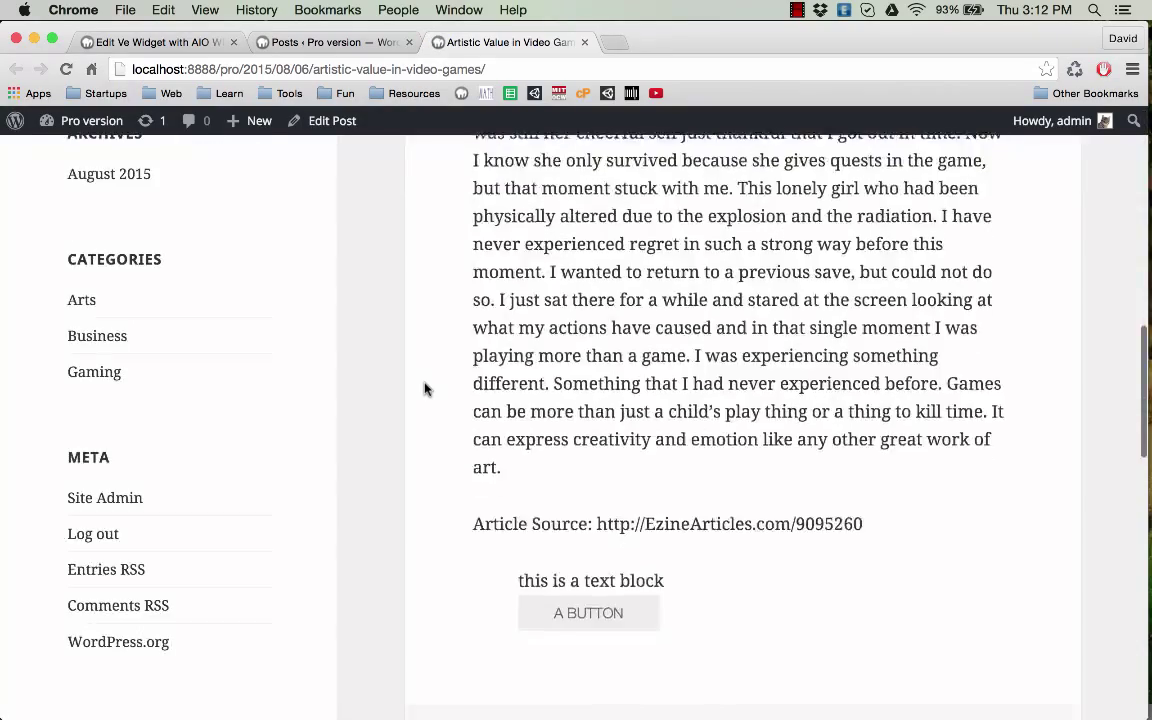
scroll(down, 3)
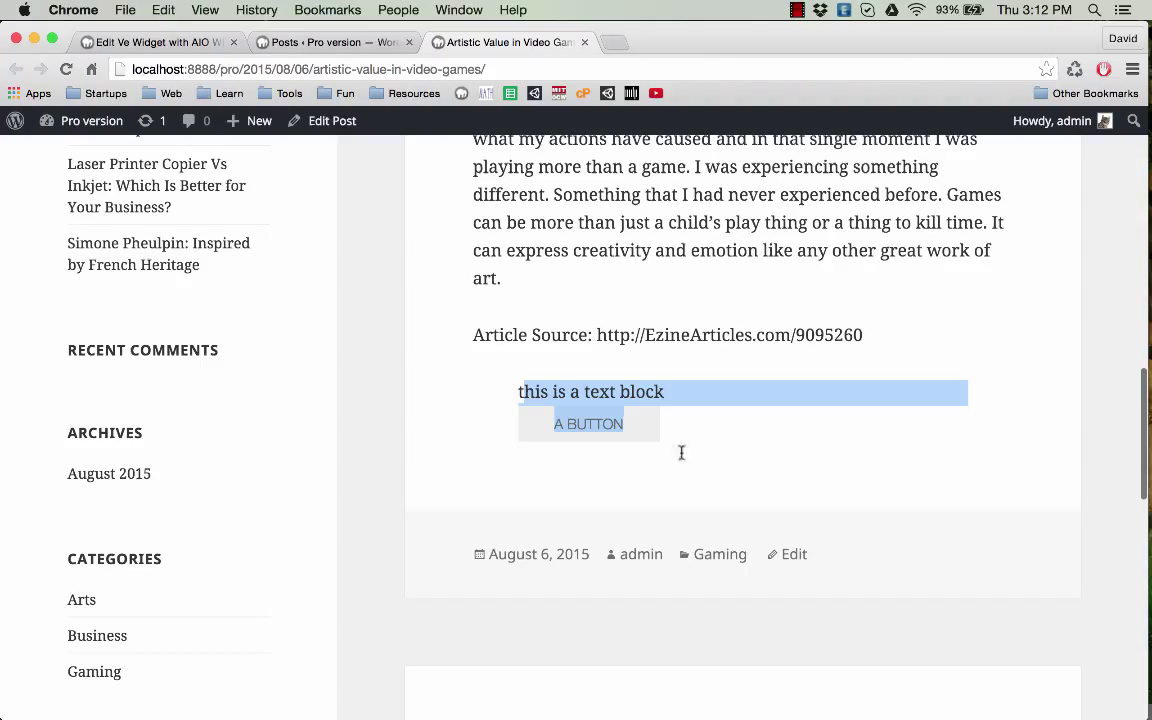
mouse_move(642, 440)
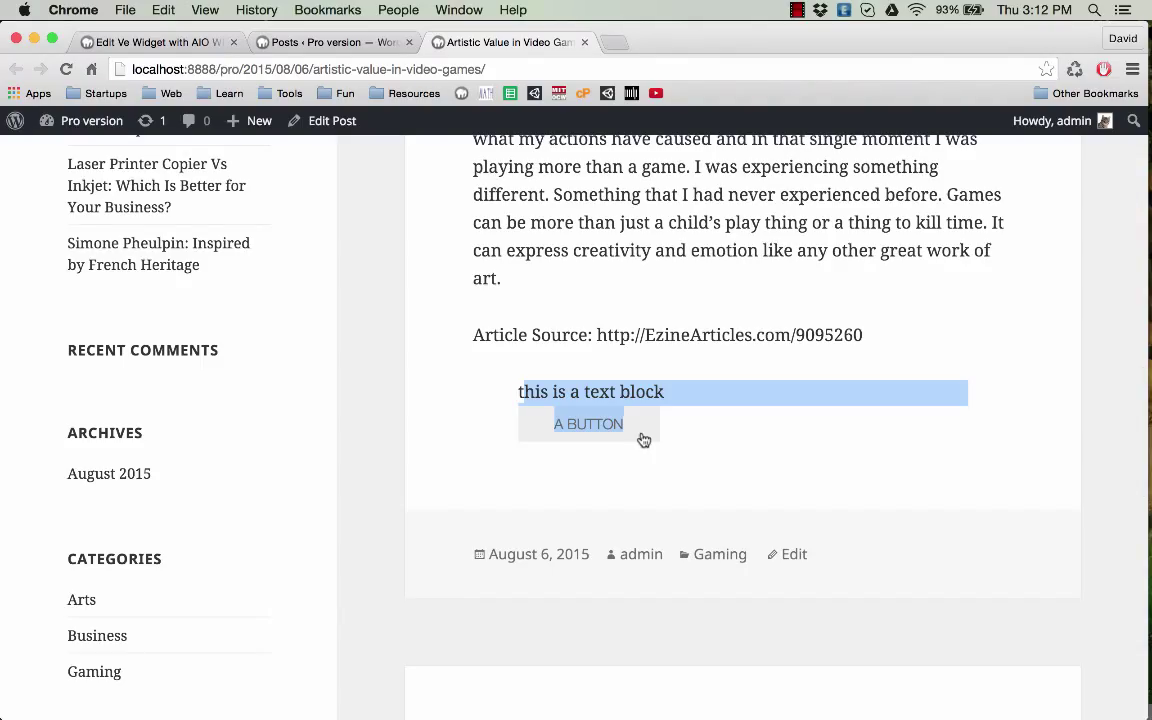